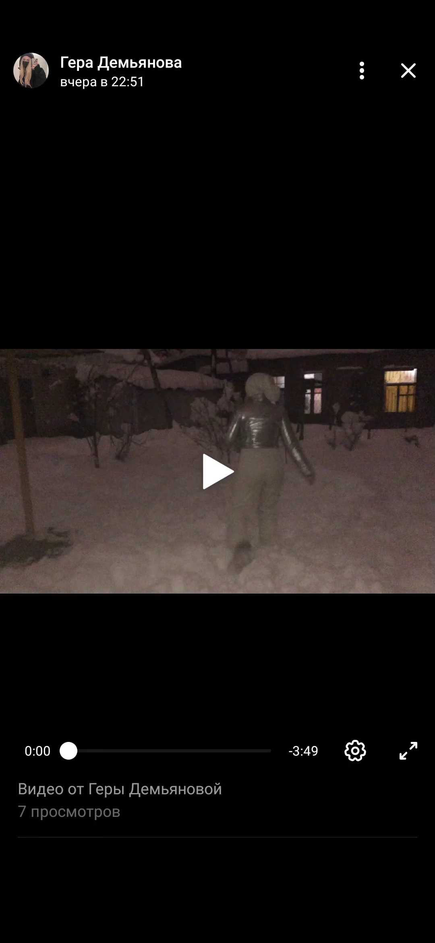
Play the snowy night video to about 2:19 of 3:49, then hide the player controls
click(218, 487)
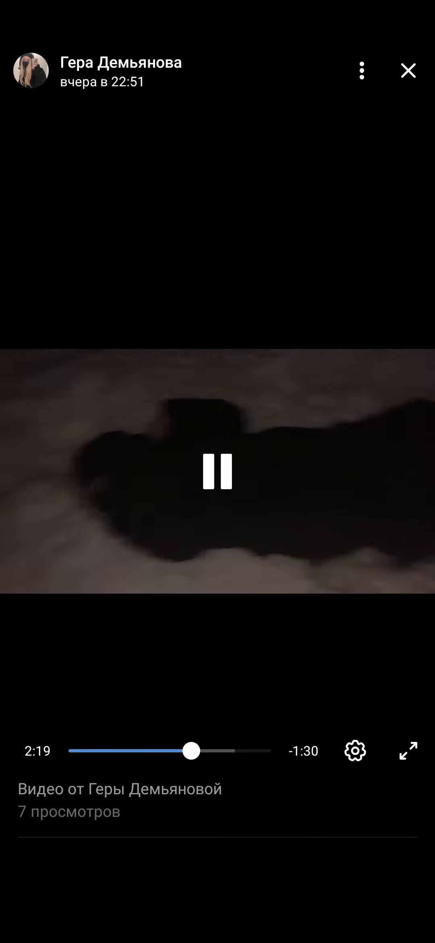
click(408, 751)
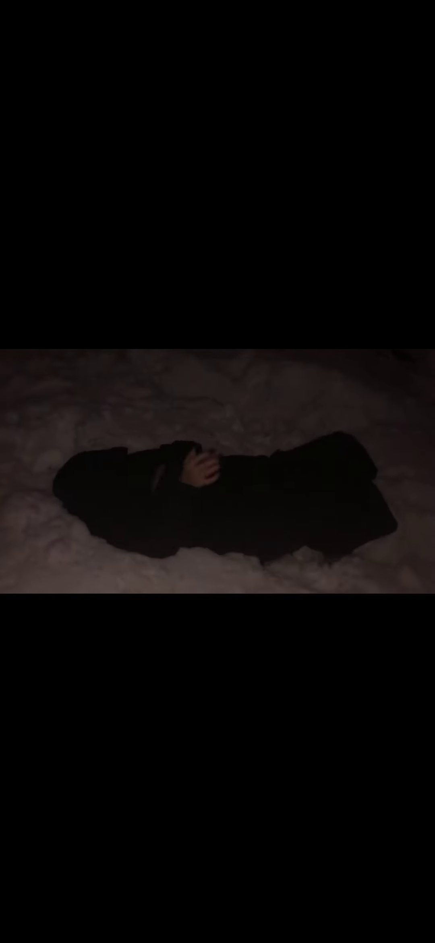